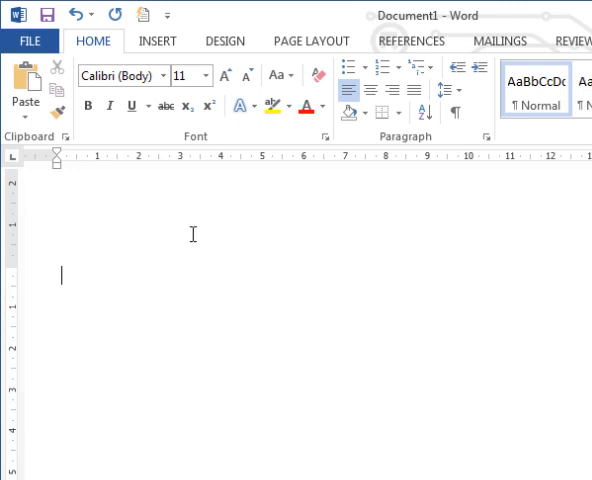
Add the heading 'Bhagavad Gītā 2.48' with the ī diacritic.
text(Bhagavad)
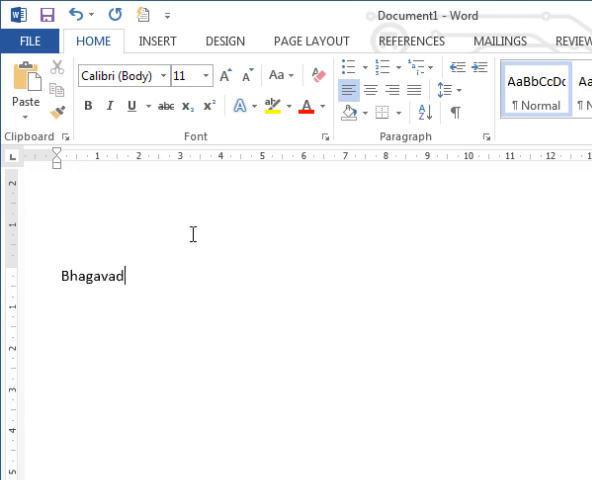
text(Gi)
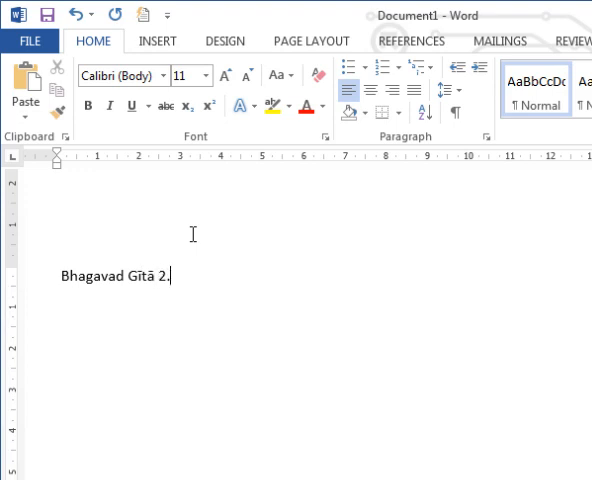
text(4)
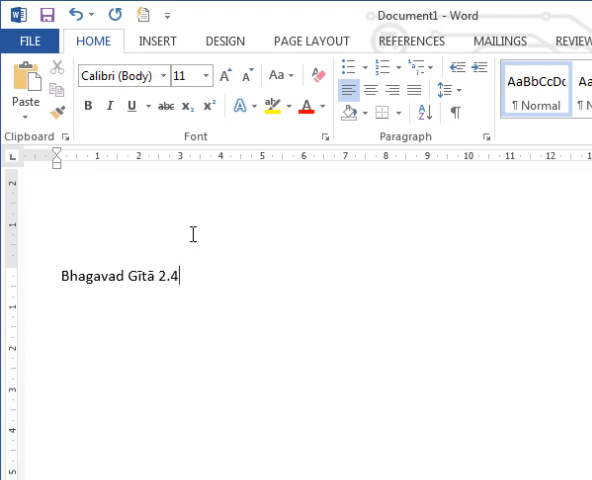
text(8)
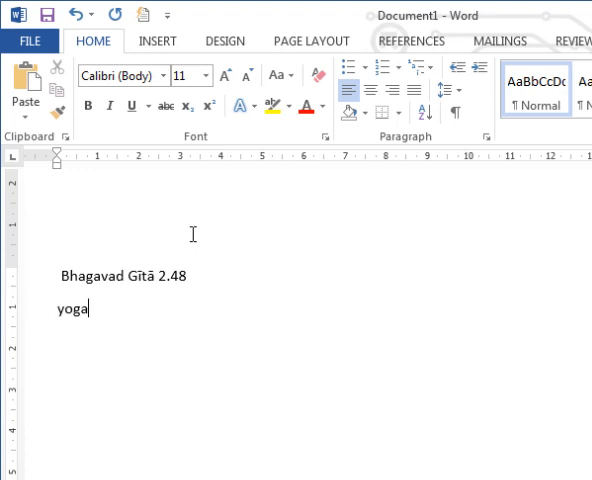
Begin the verse line 'Yogastaḥ kuru karmāṇi saṅgaṃ tyaktvā dhan…' with diacritics.
text(Yogastaḥ)
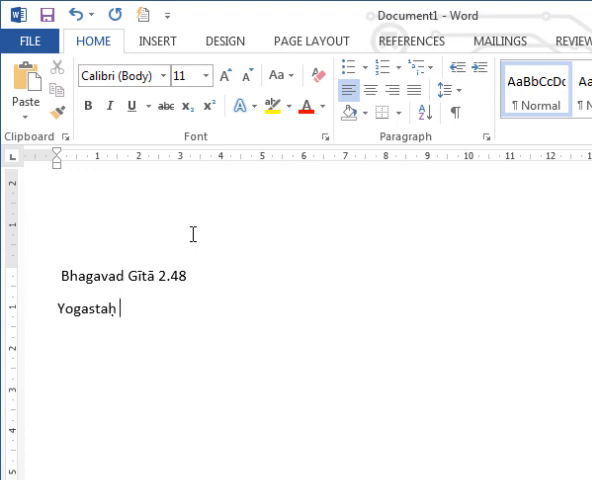
text(kuru karmā)
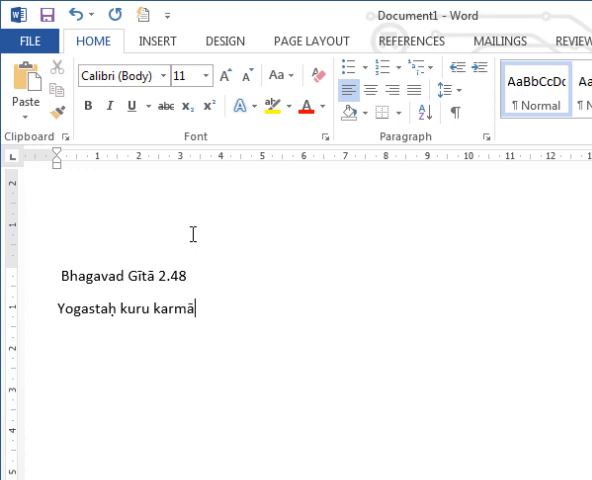
text(ṇi)
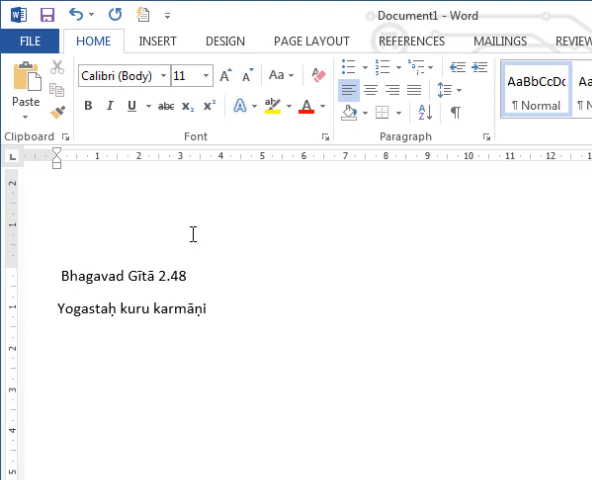
text(saṇgam)
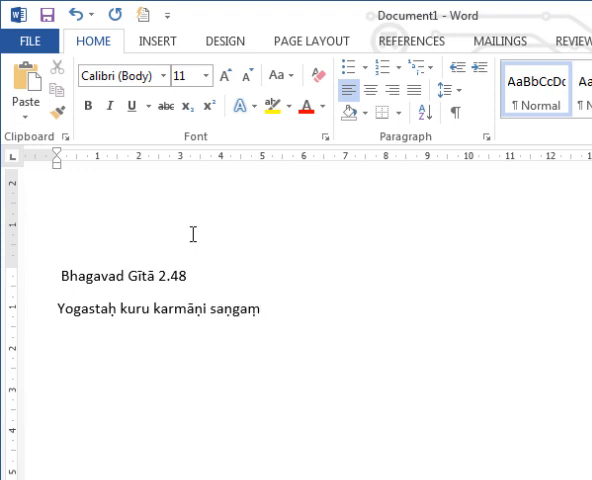
text(tyaktvā)
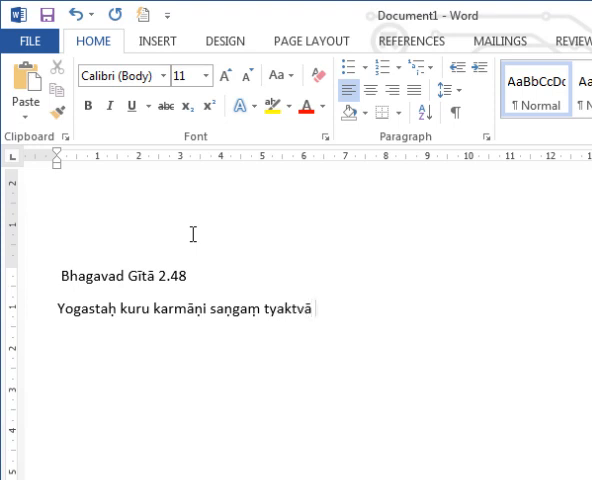
text(dhan)
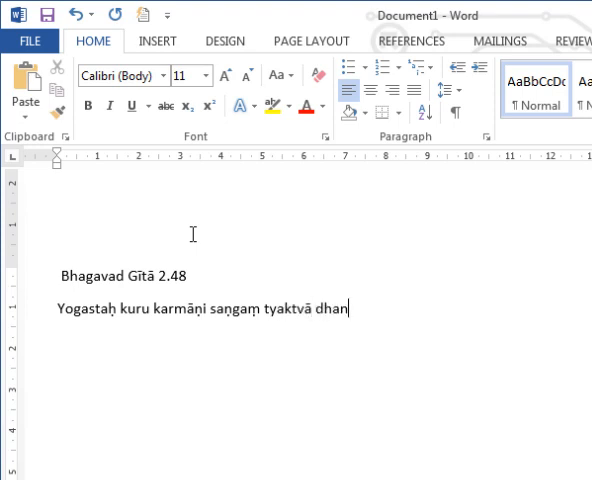
text(and)
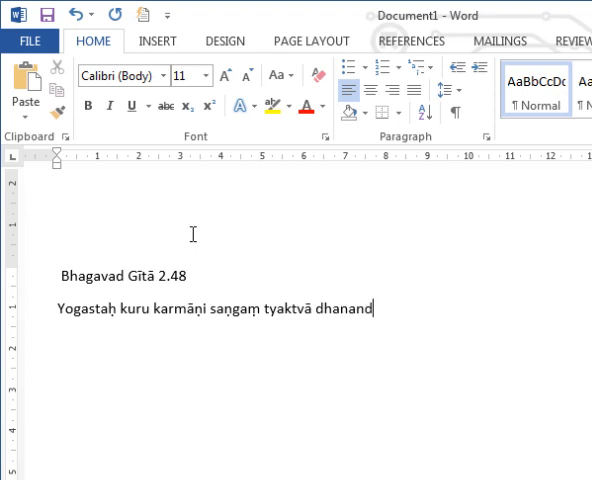
Correct the line ending to 'dhanañjaya' and start the second line with 'Siddhyasiddhyoḥ'.
key(Backspace)
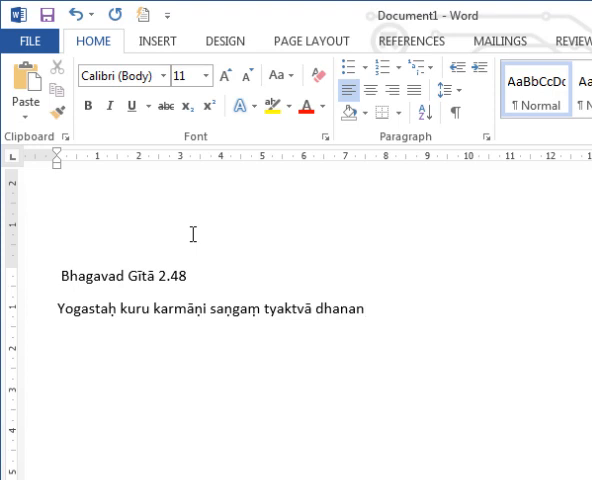
text(ṅ)
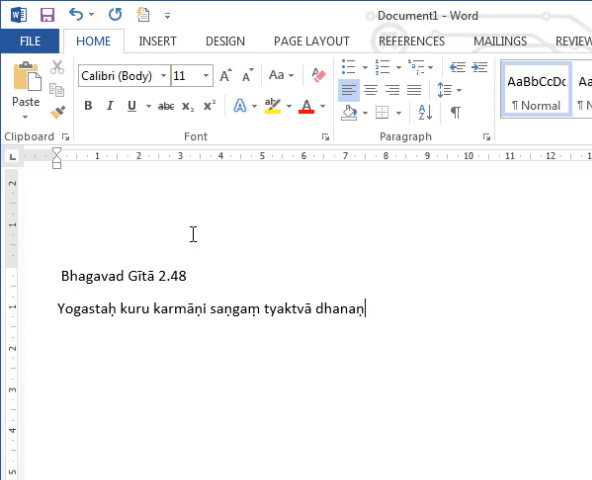
text(ñ)
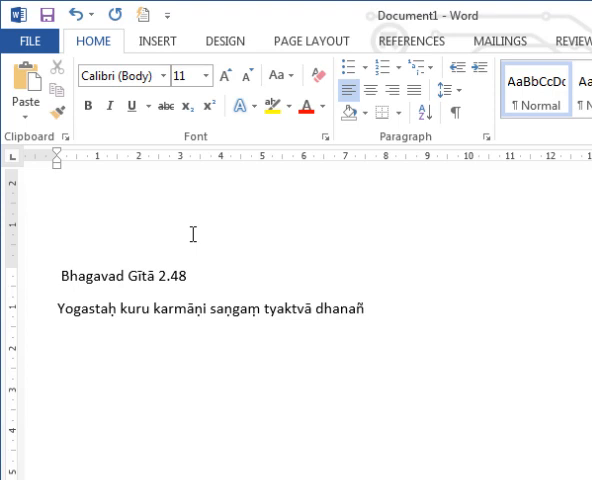
text(yaja)
text(sidd)
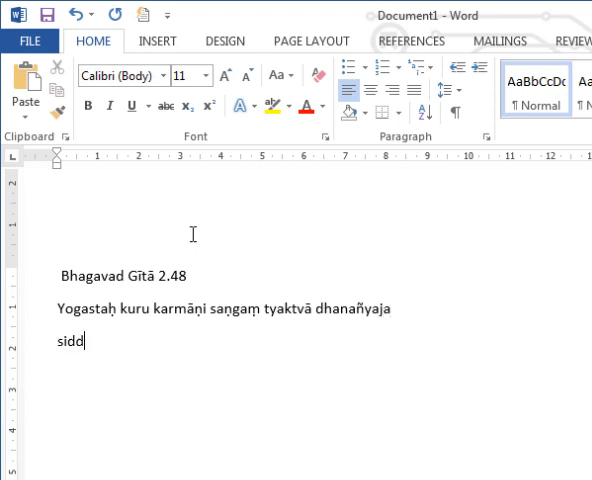
text(hyasid)
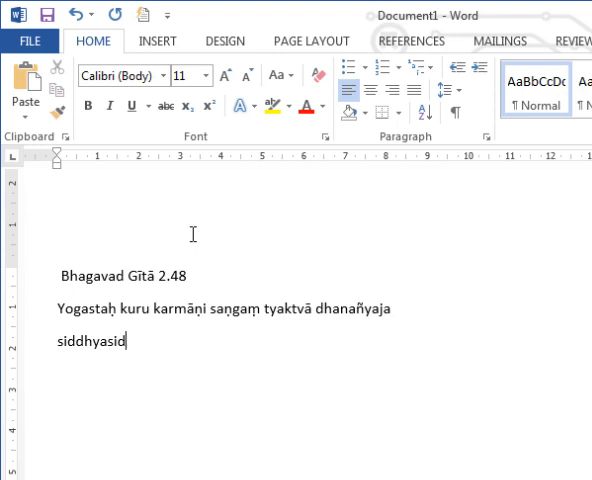
text(d)
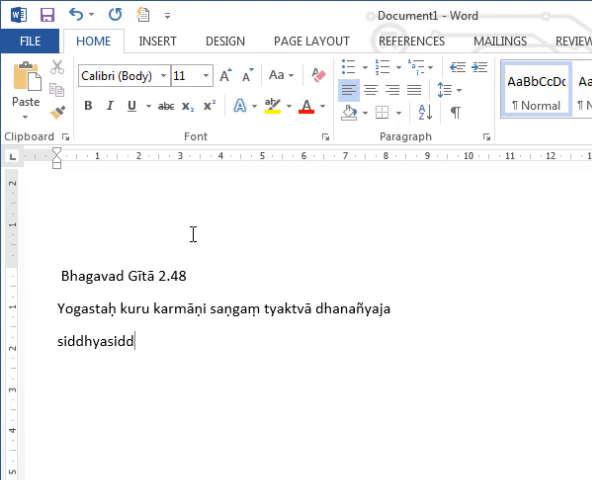
text(hyoḥ)
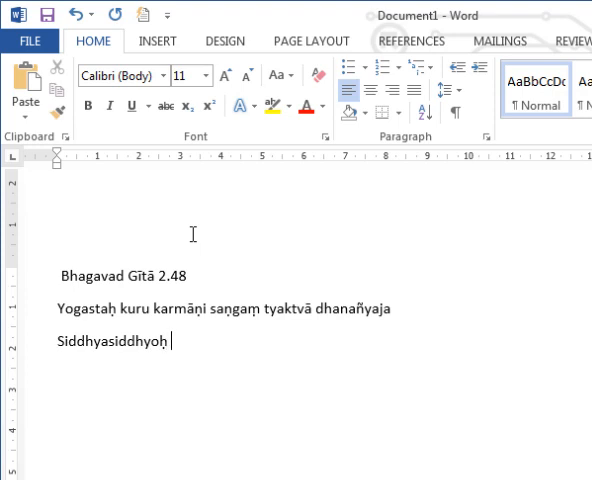
Finish the second line as 'samo bhūtvā samatvaṃ yoga ucyate'.
text(samo b)
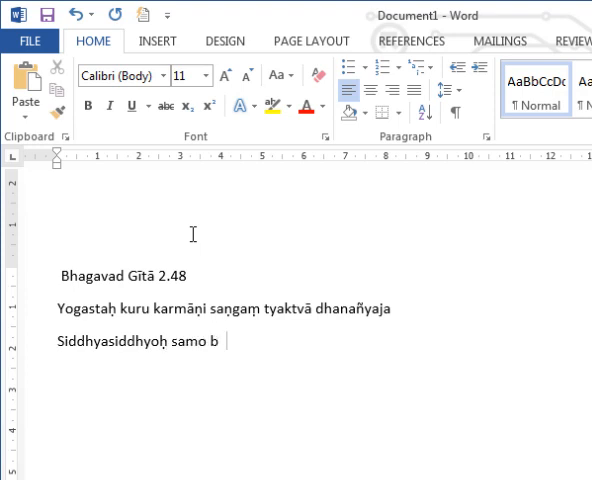
text(hūtvā)
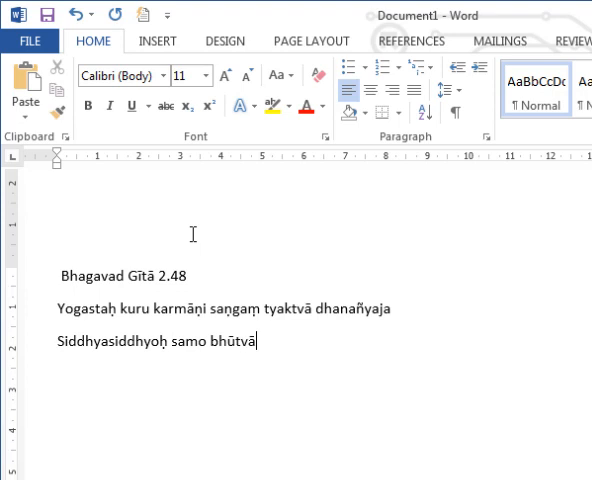
text(sama)
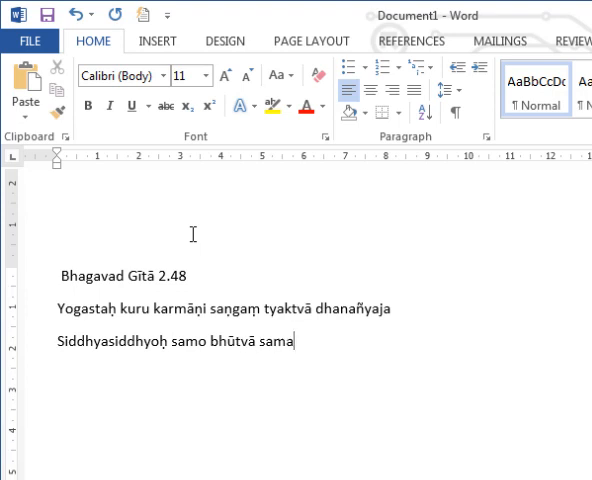
text(tvaṃ)
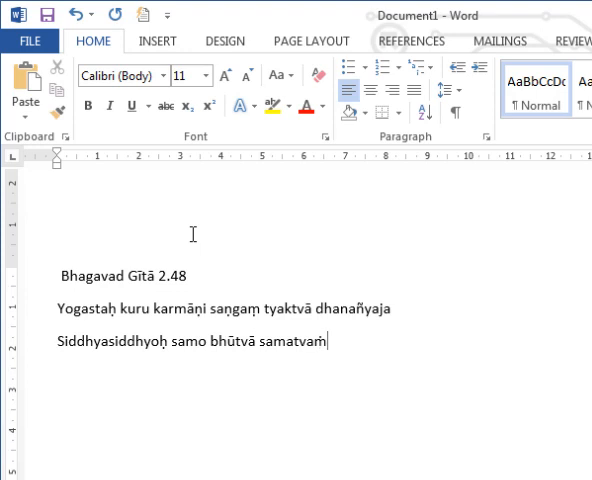
text(yoga uc)
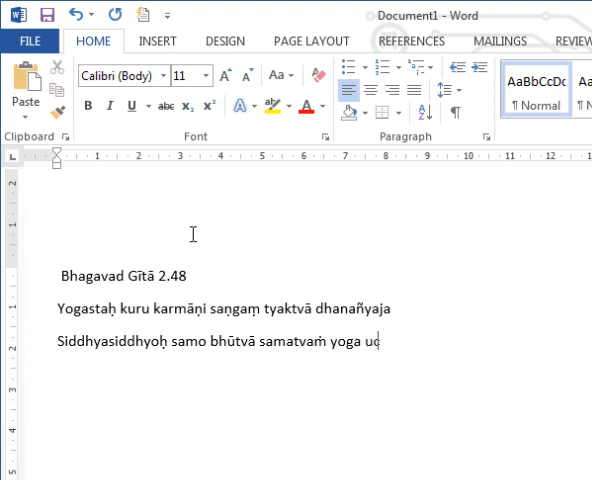
text(yate)
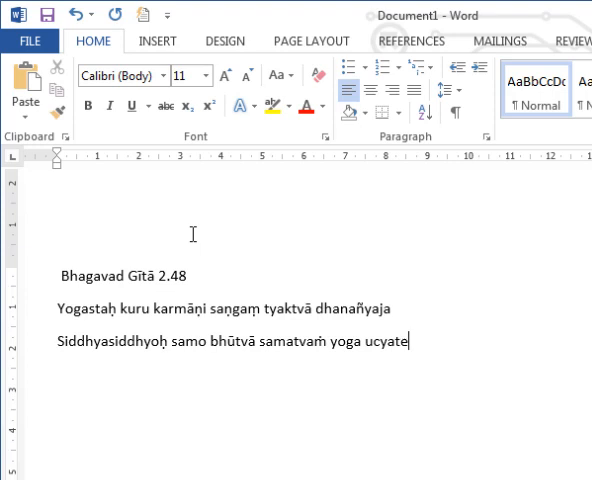
mouse_move(244, 388)
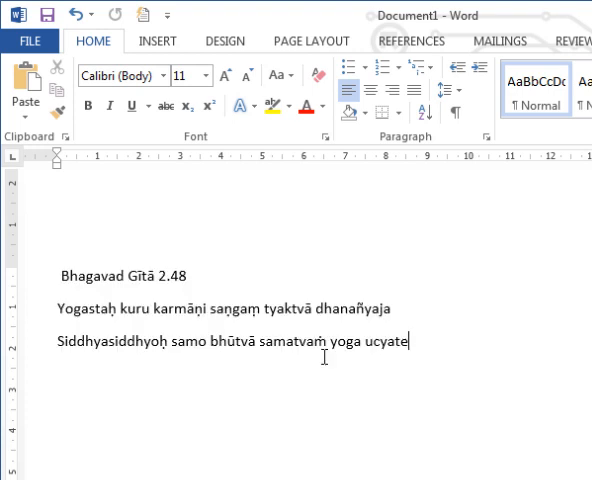
mouse_move(448, 360)
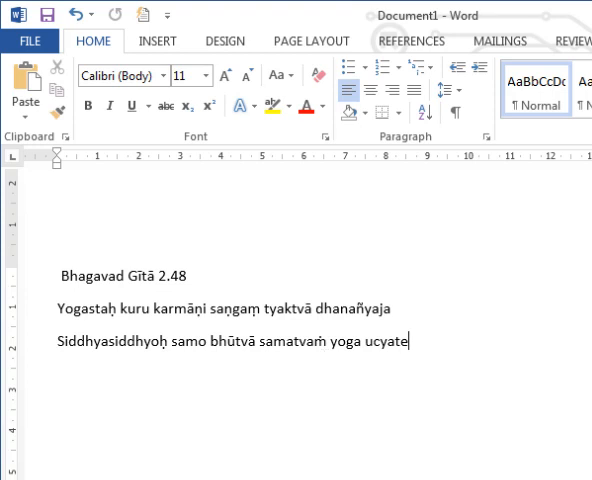
mouse_move(330, 316)
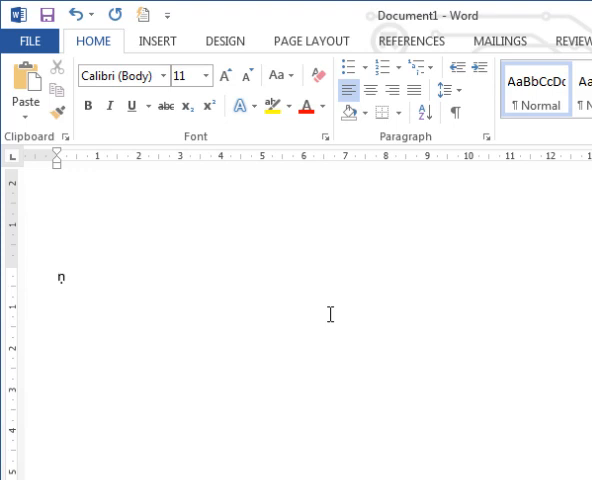
Review the character mapping rules in the Notepad config file and clear the selection.
click(64, 276)
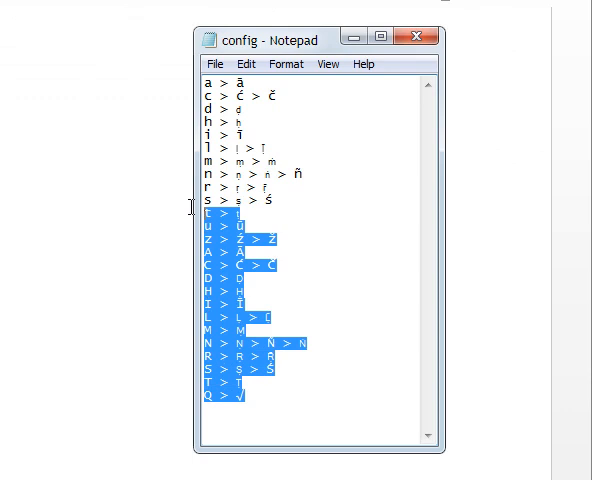
click(300, 396)
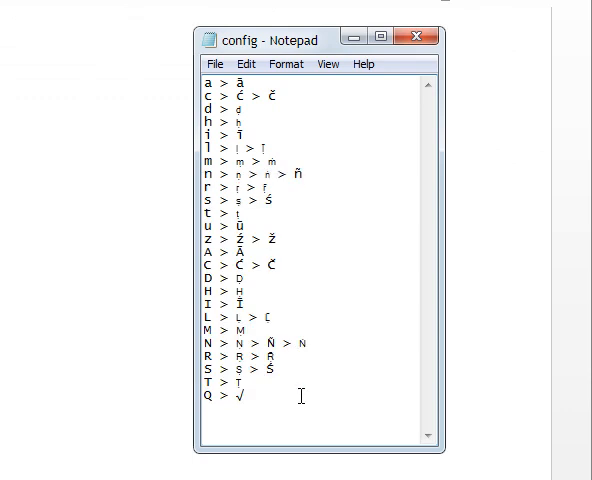
mouse_move(290, 264)
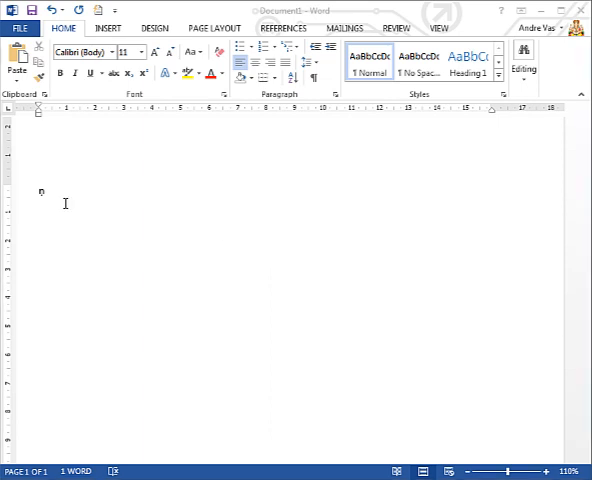
Type the test letter 'm' in the blank document to check the keyswap remapping.
text(m)
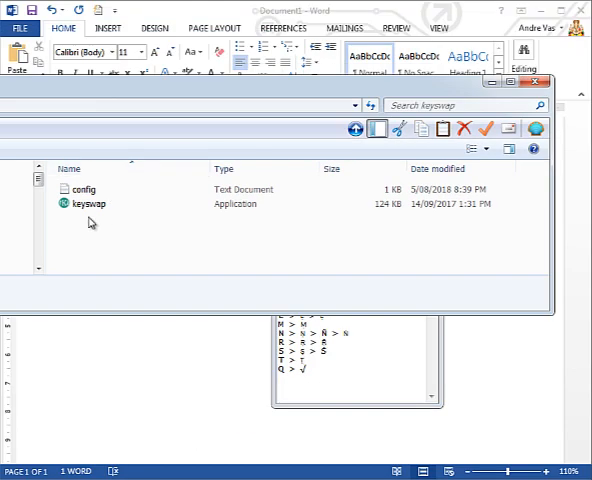
Select the keyswap application in the keyswap folder.
click(88, 204)
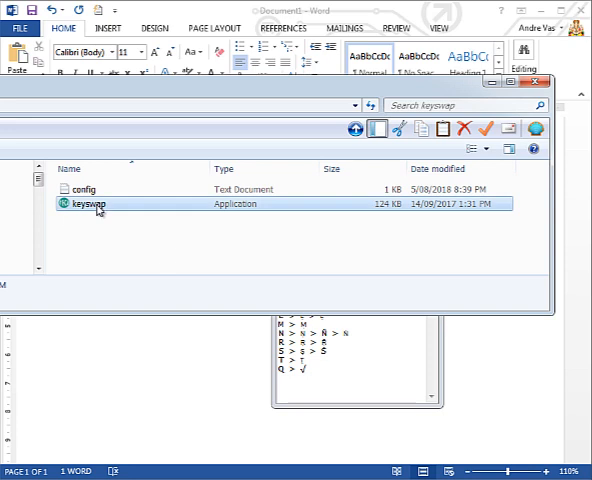
mouse_move(360, 276)
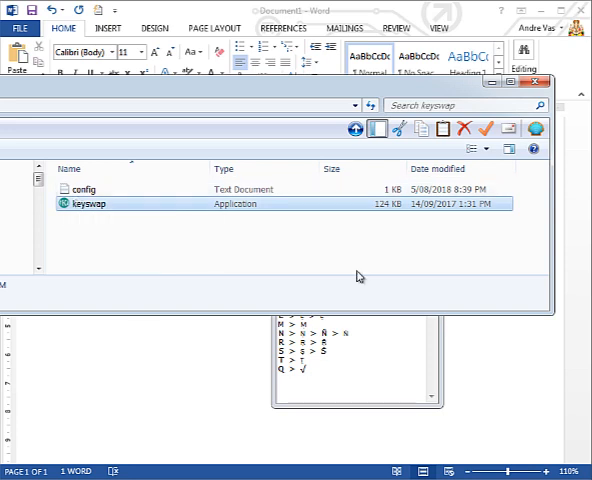
mouse_move(450, 416)
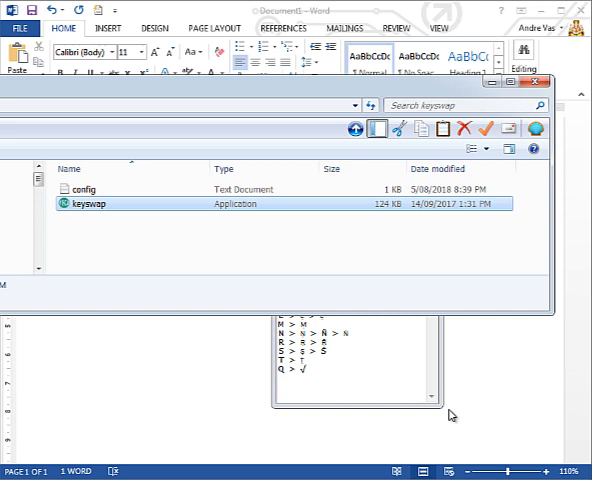